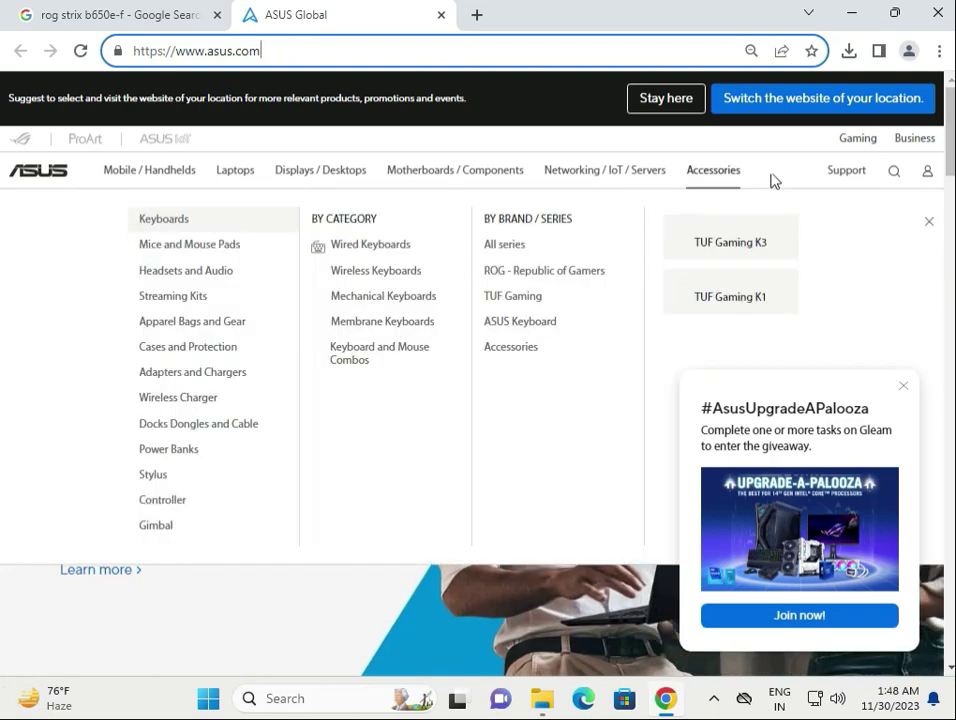
Step: Go from the Support menu to the Drivers and manuals Download Center page
left_click(846, 168)
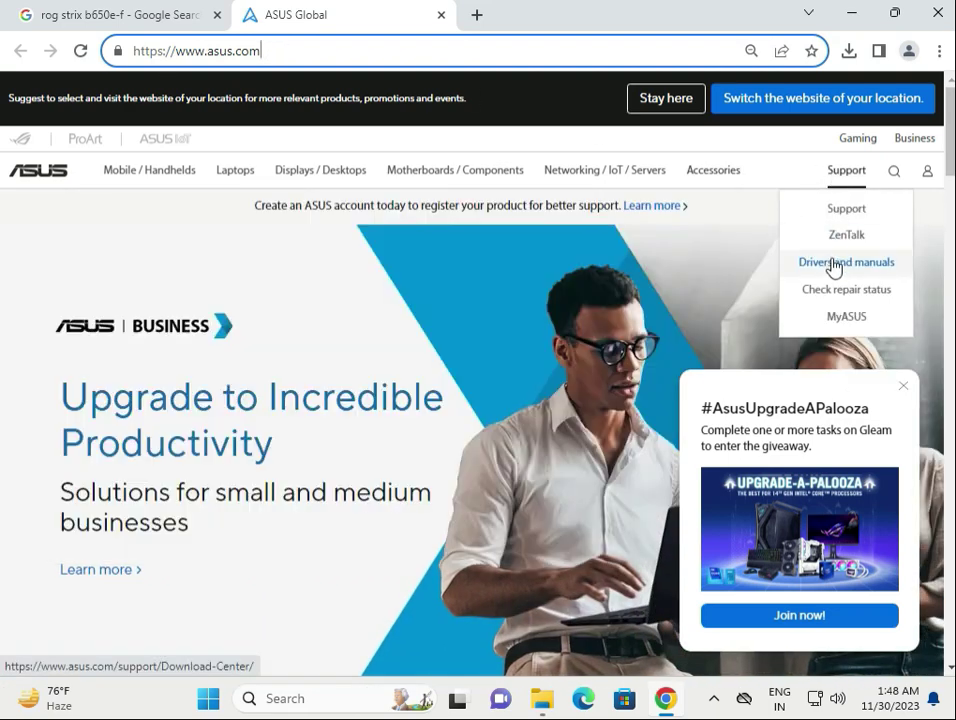
left_click(846, 262)
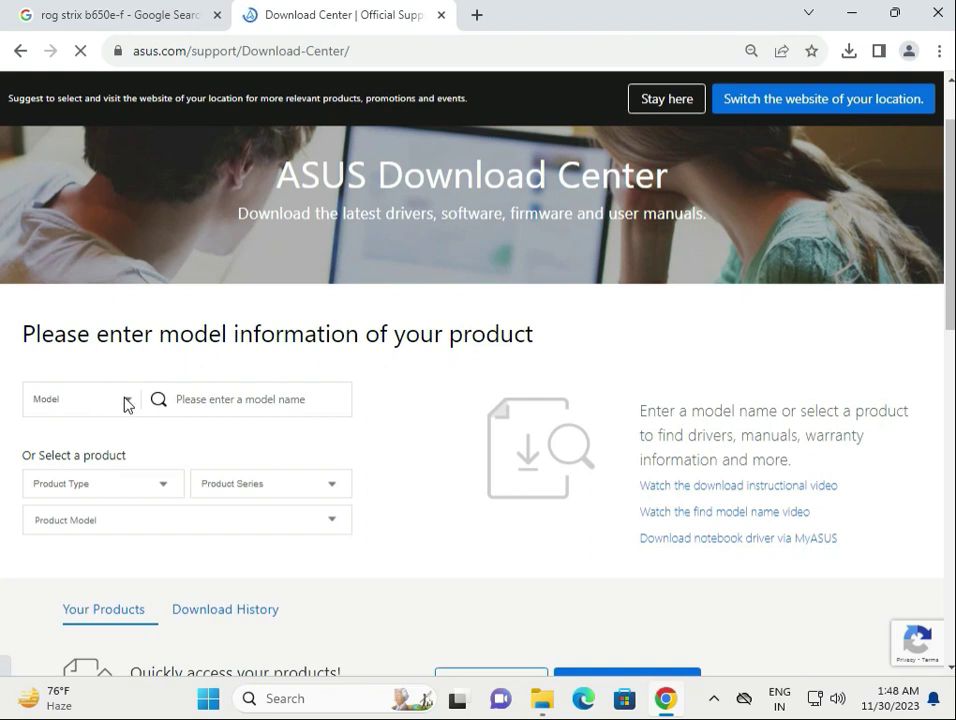
mouse_move(50, 470)
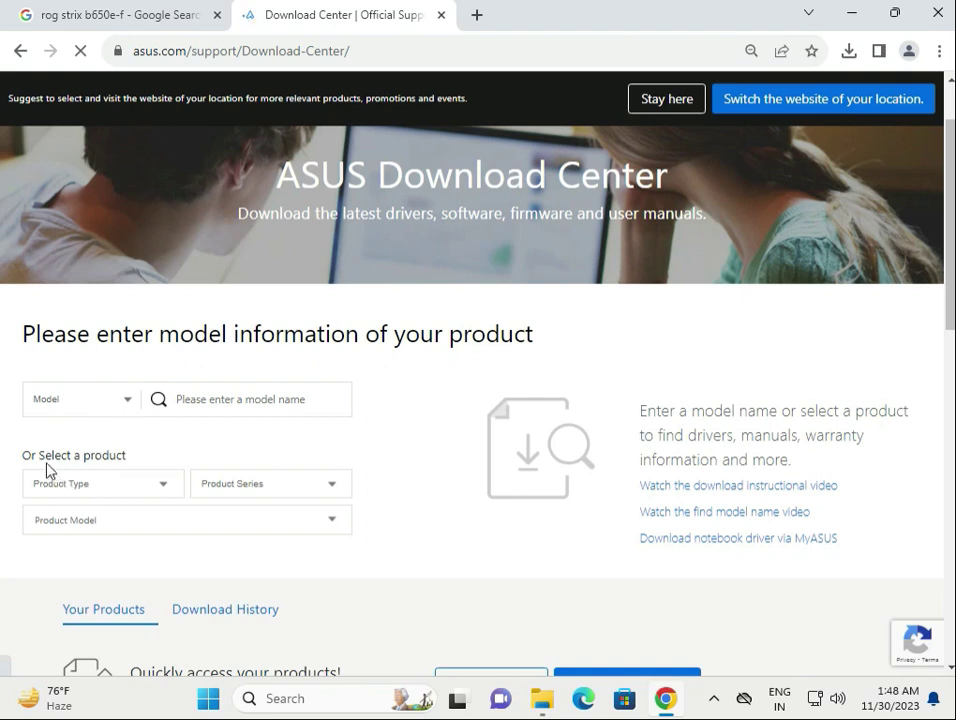
left_click(100, 482)
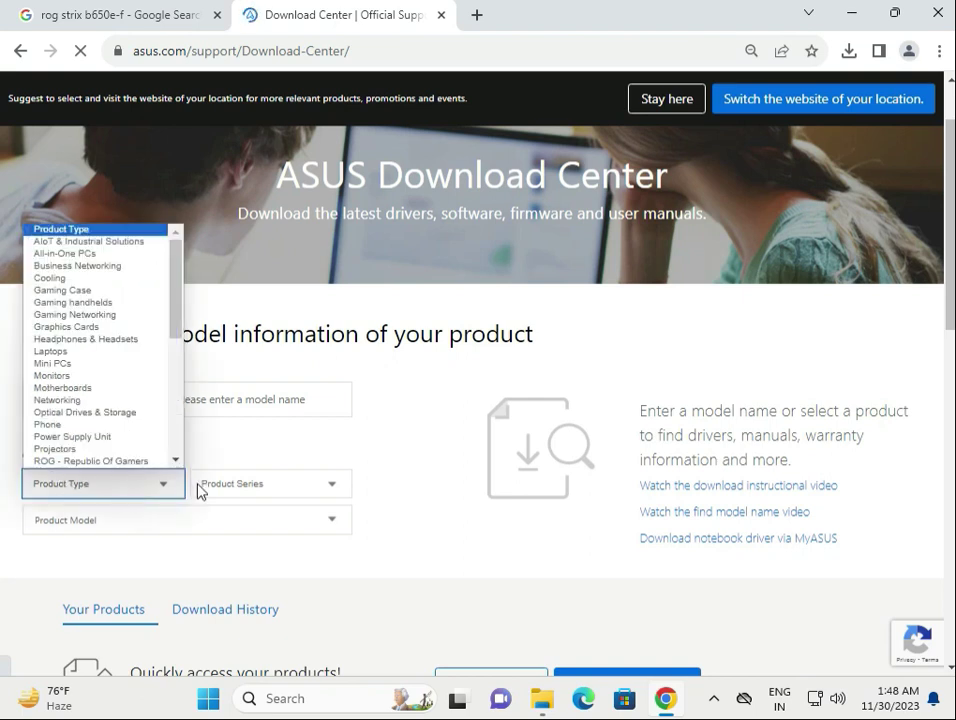
left_click(270, 482)
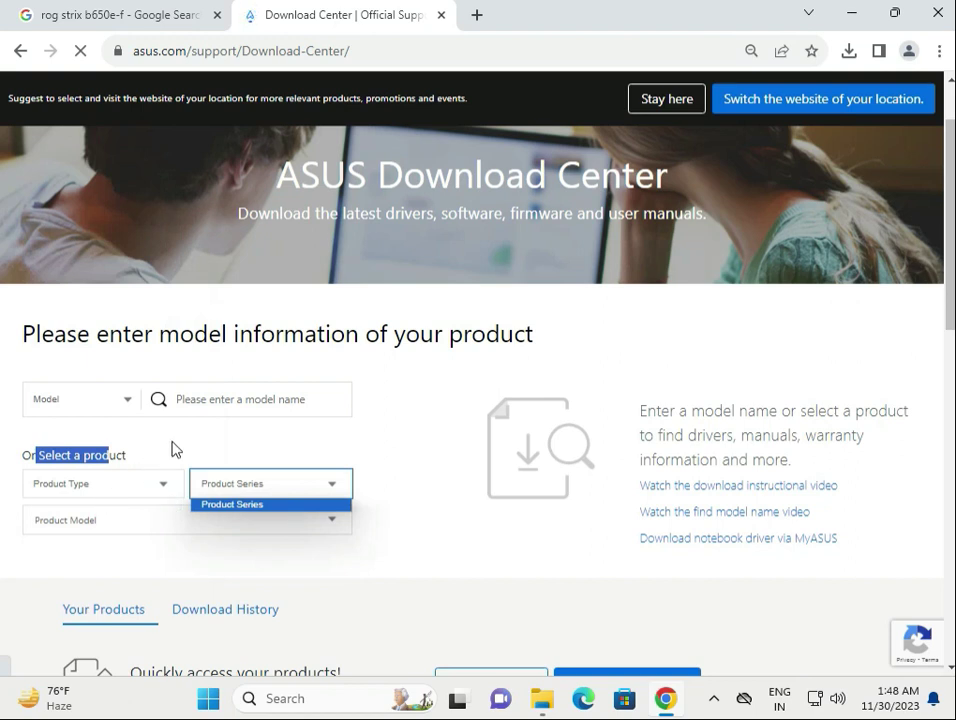
left_click(80, 398)
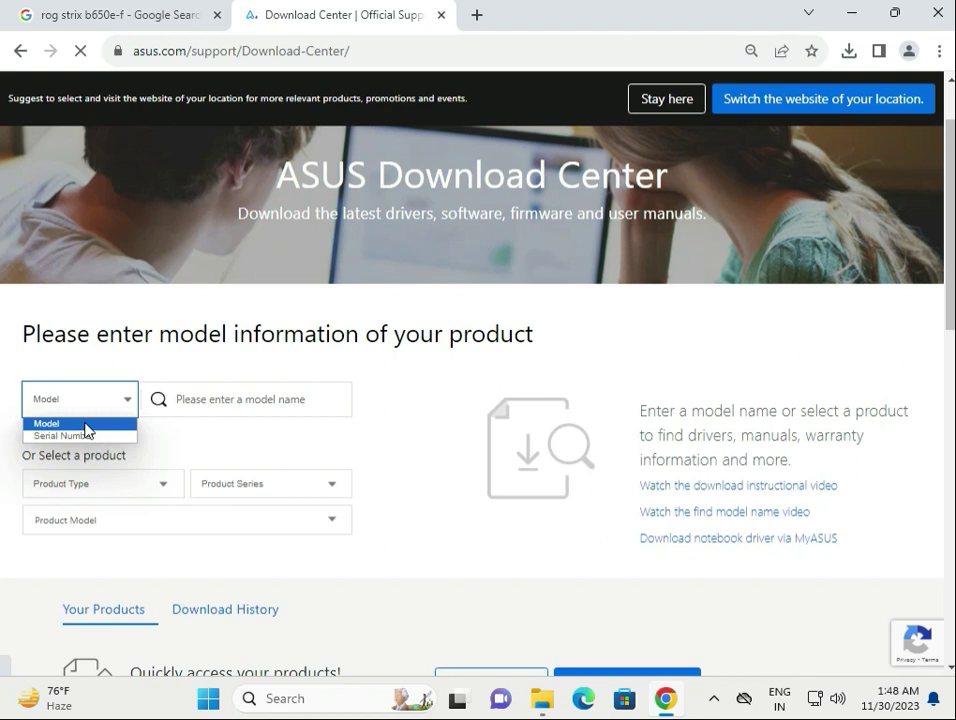
left_click(62, 436)
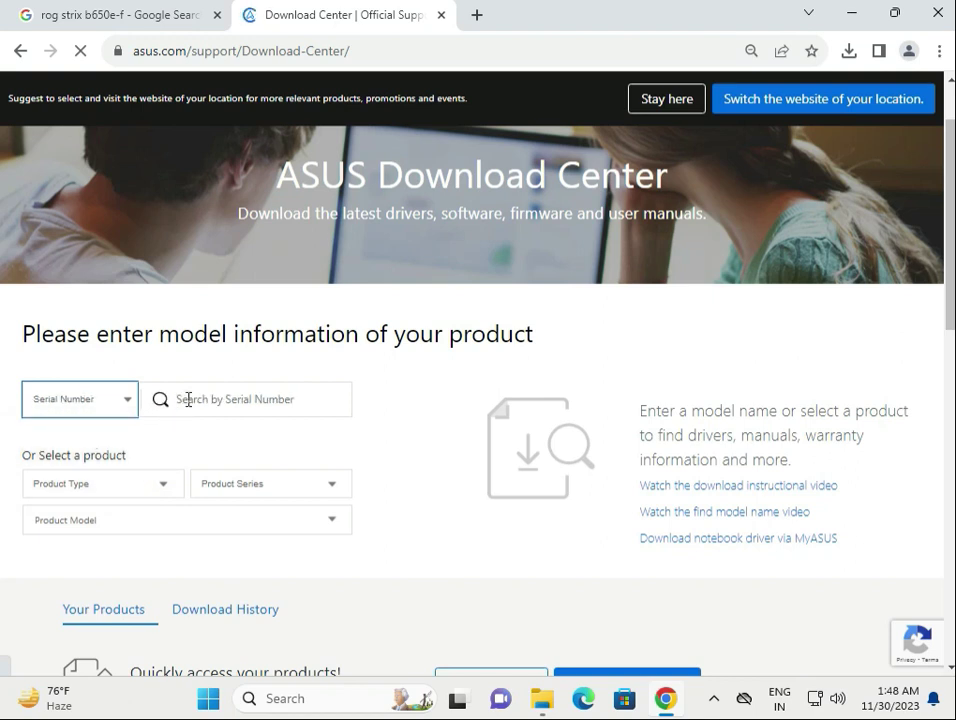
left_click(244, 400)
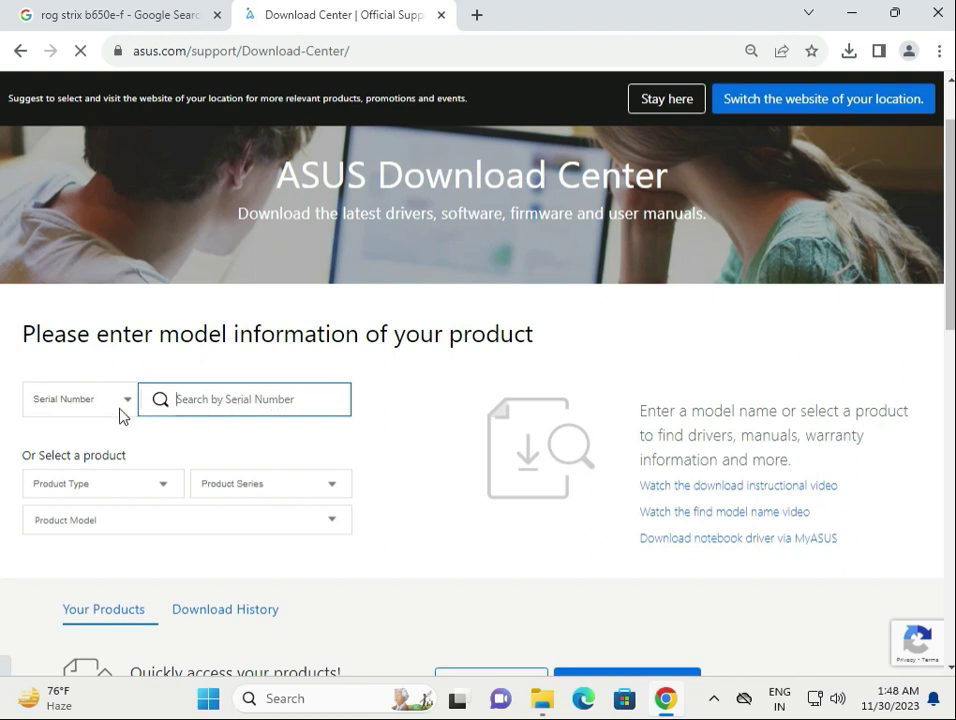
left_click(78, 400)
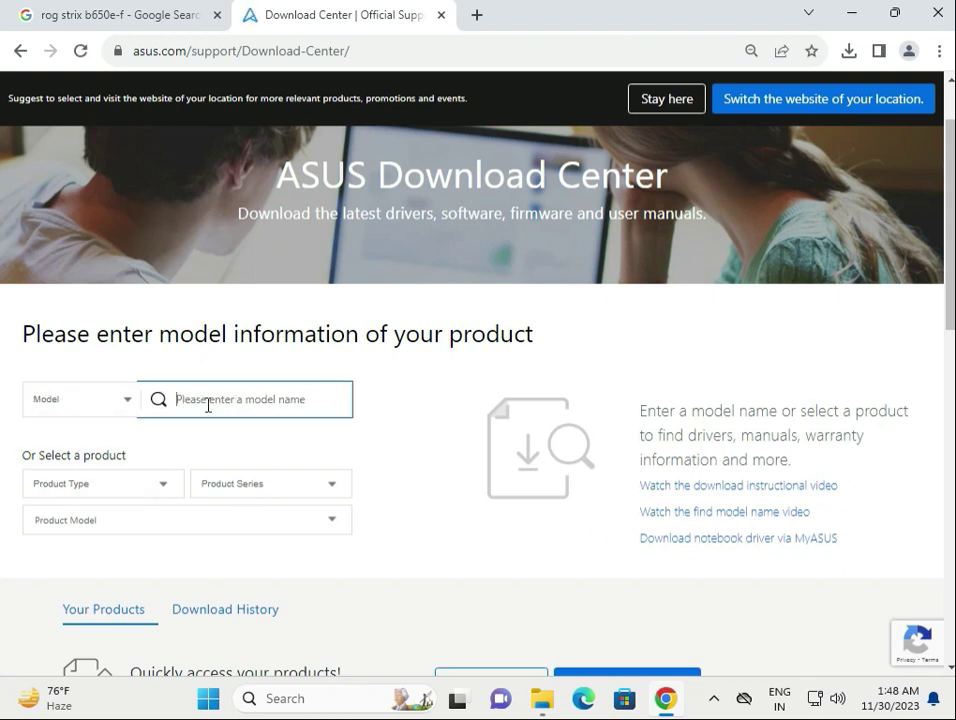
Step: Search 'rog strix b650e-f' and open the board's Driver & Utility downloads
type("rog strix b650e-f")
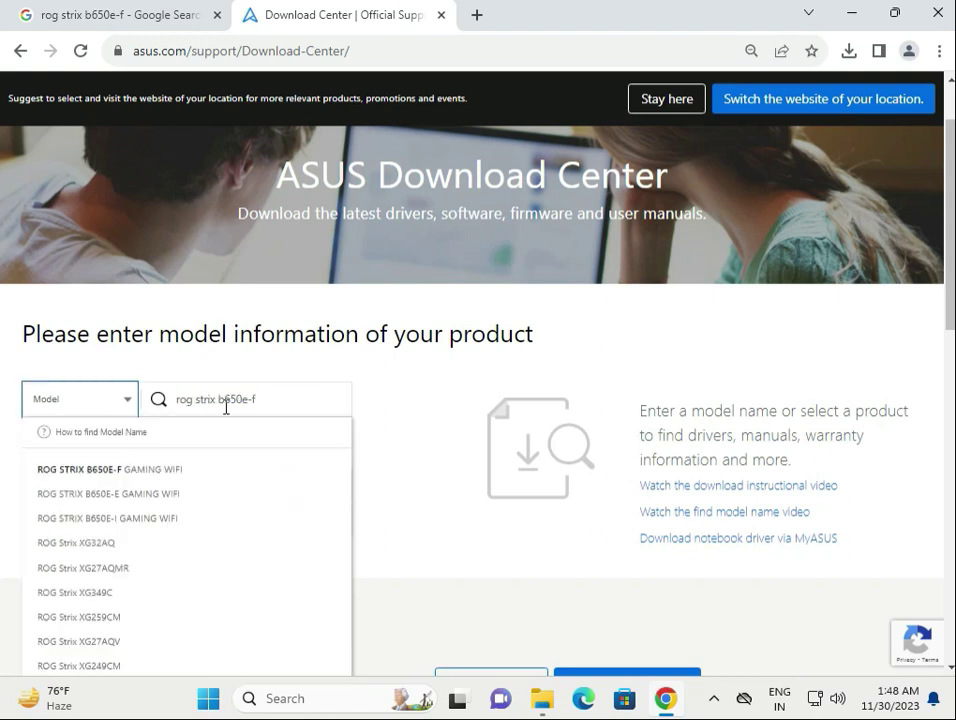
mouse_move(168, 468)
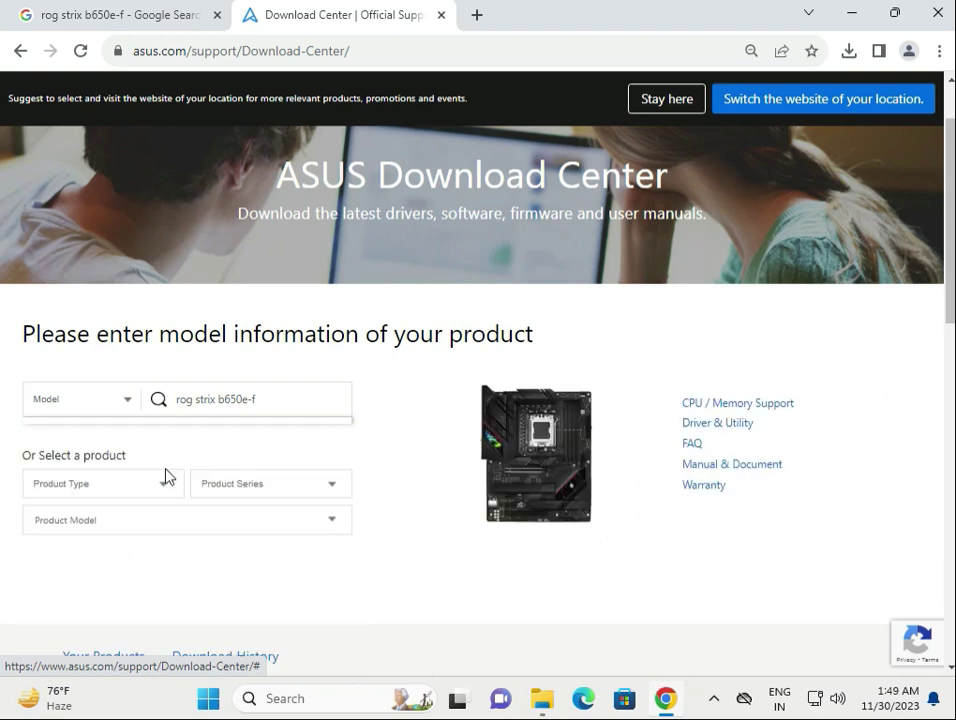
mouse_move(704, 486)
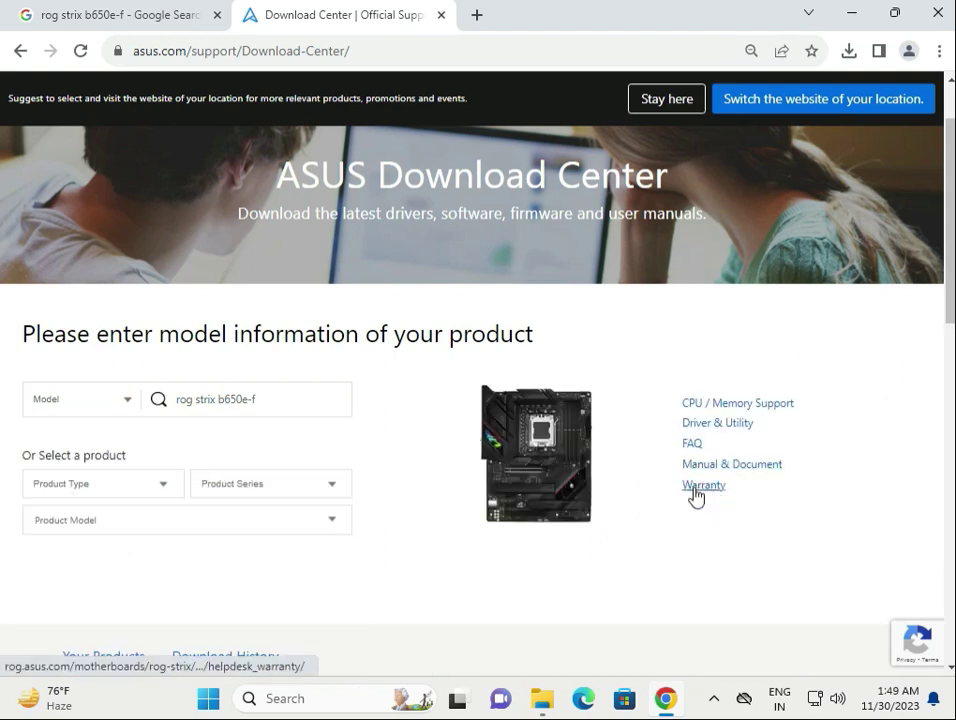
mouse_move(704, 486)
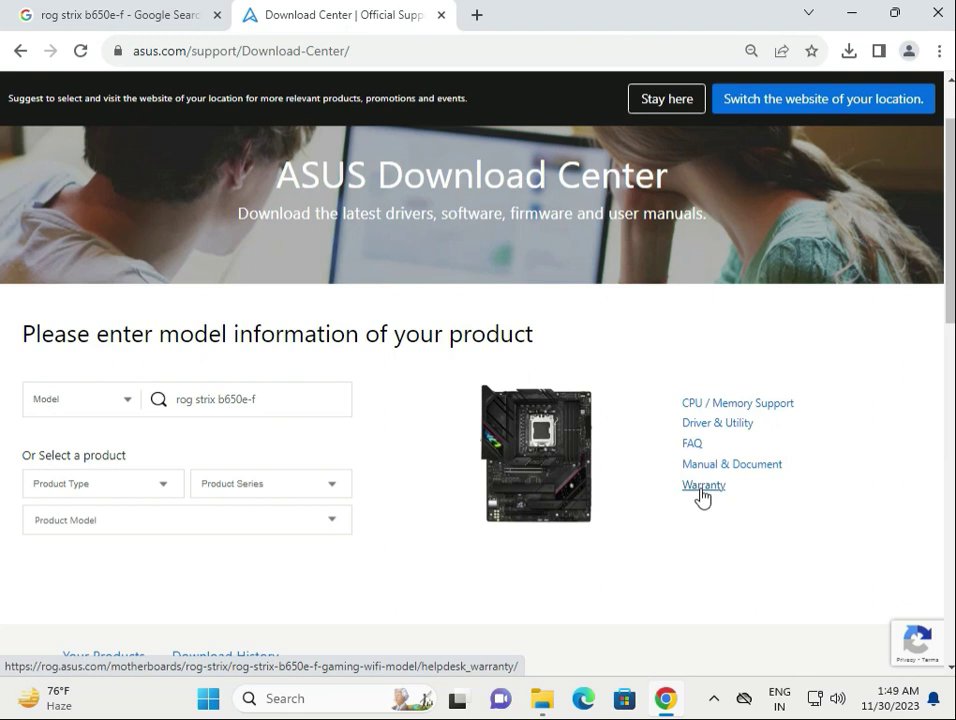
mouse_move(700, 436)
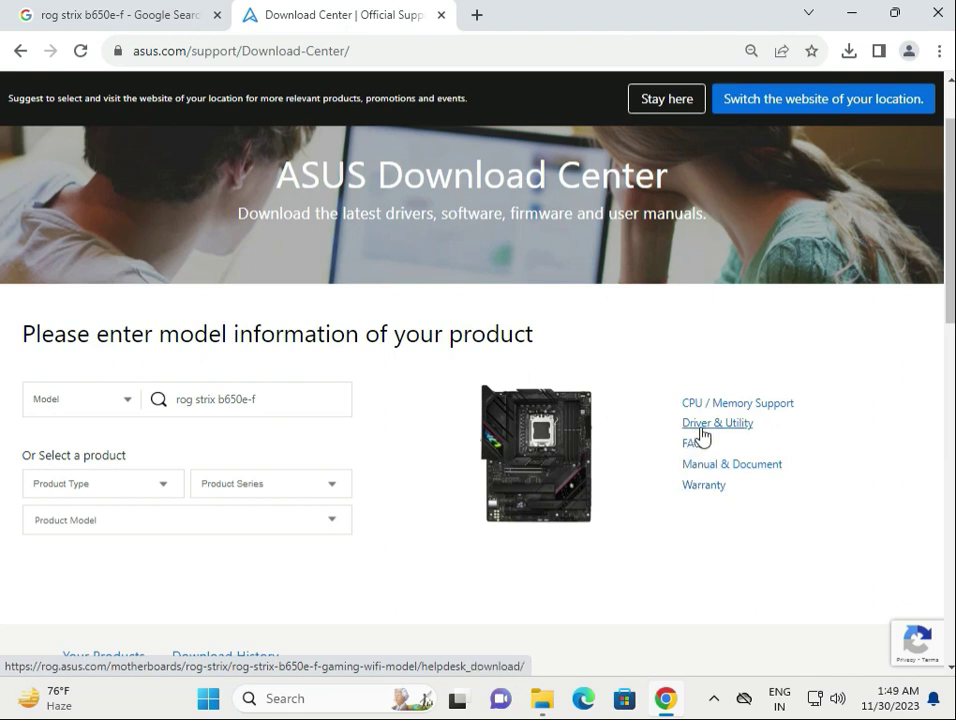
left_click(716, 422)
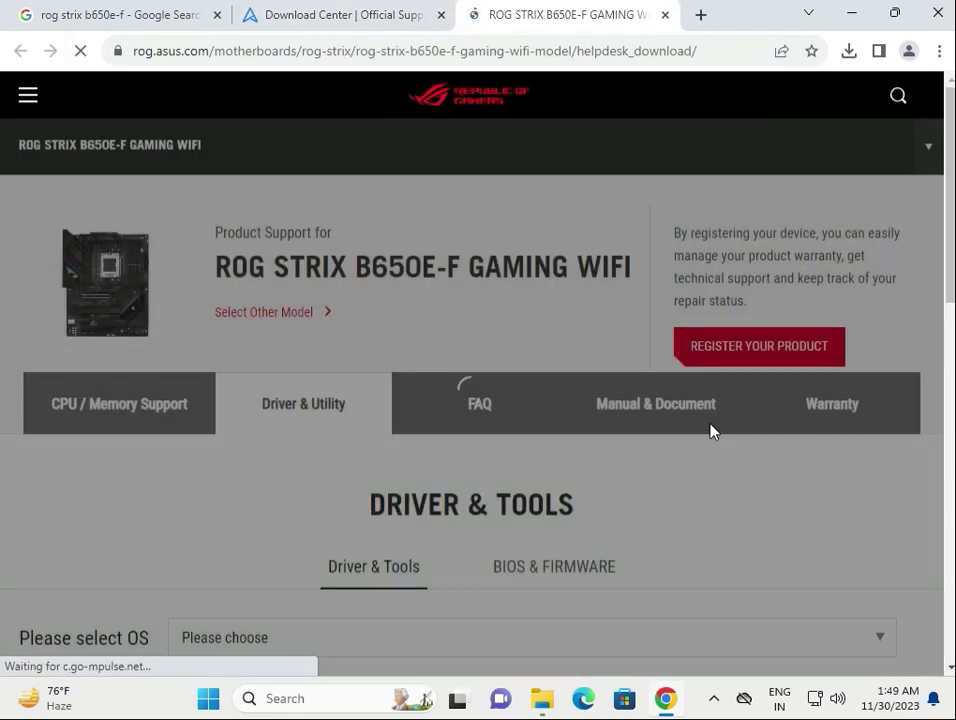
Step: Review the BIOS & Firmware list (BIOS 1807), then return to Driver & Tools
scroll("down", 3)
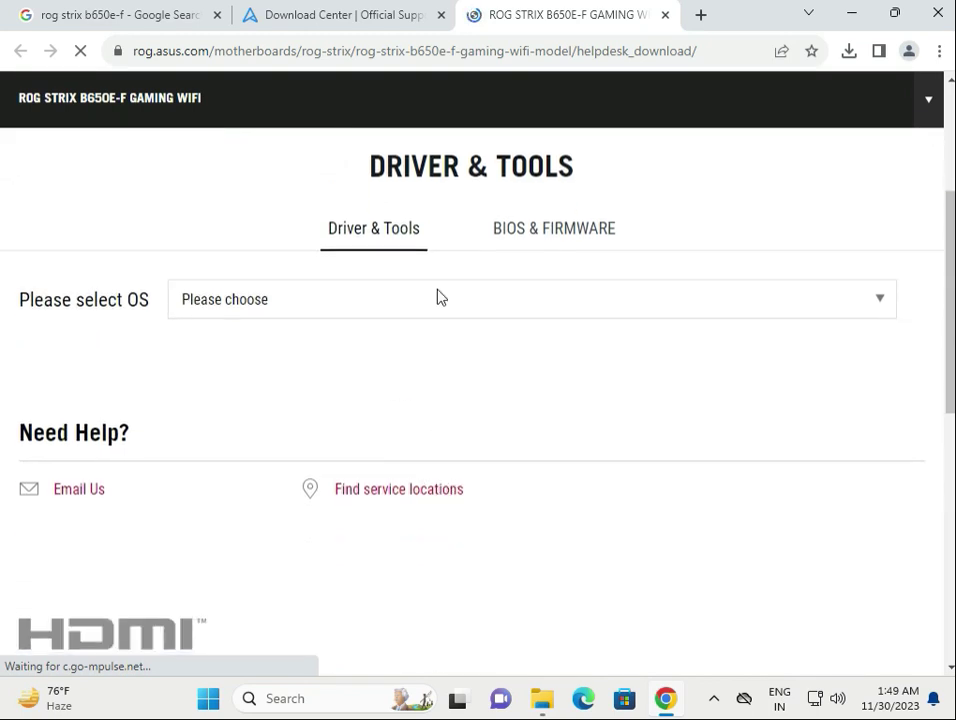
left_click(552, 228)
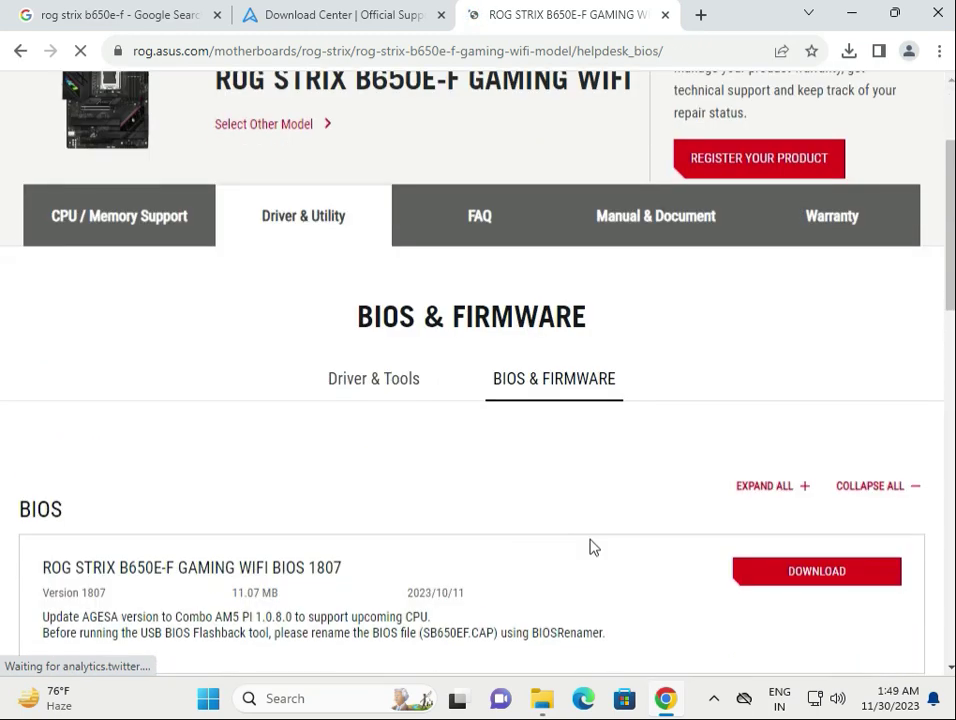
scroll("down", 3)
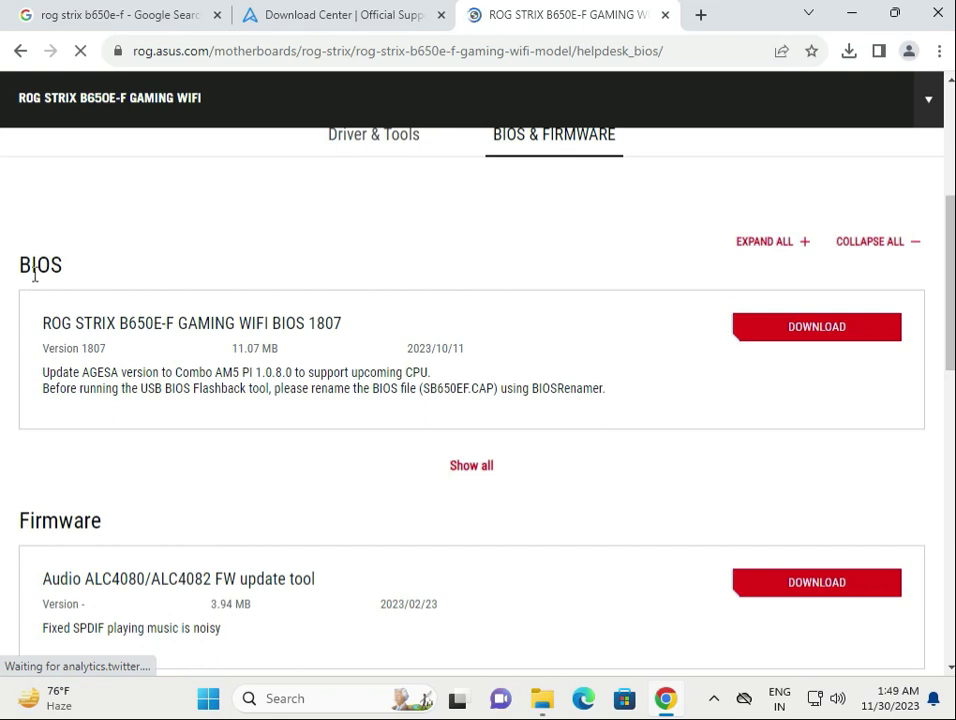
double_click(78, 520)
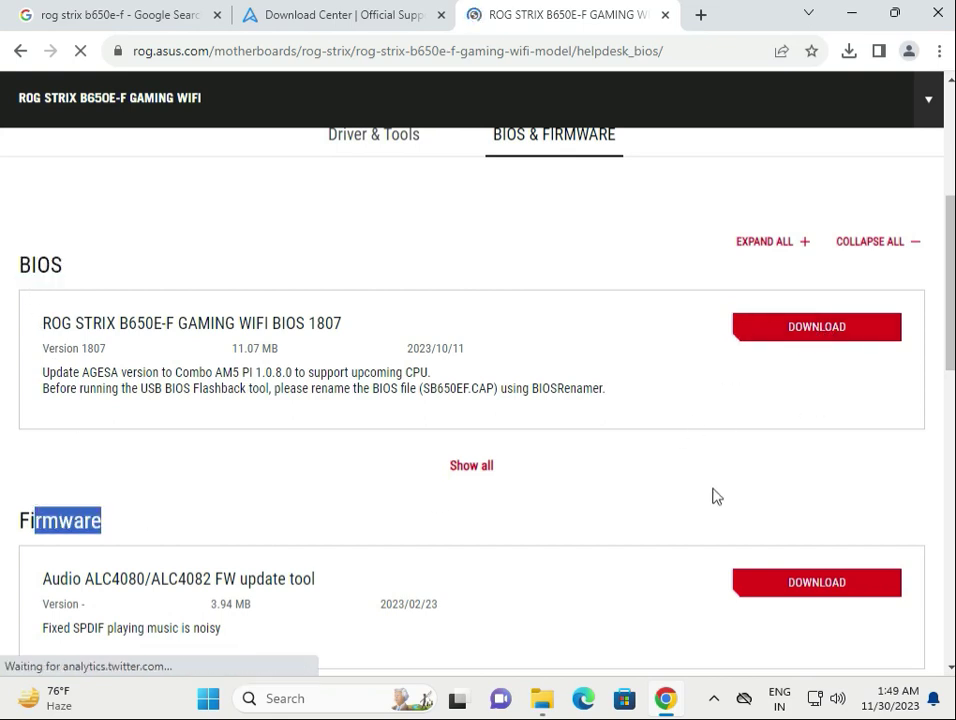
scroll("up", 3)
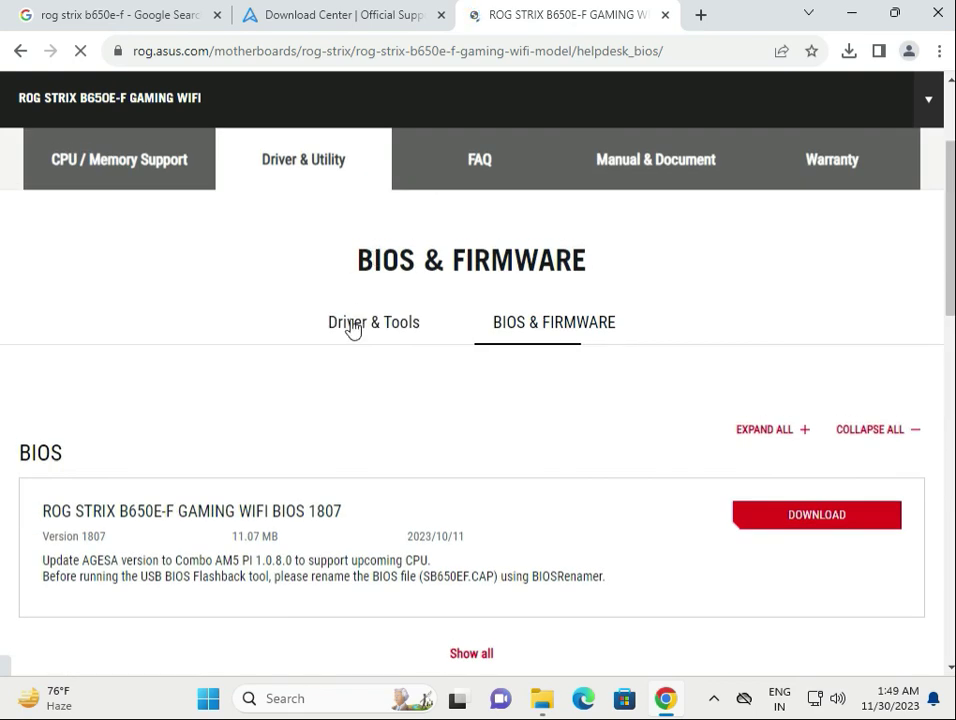
left_click(372, 322)
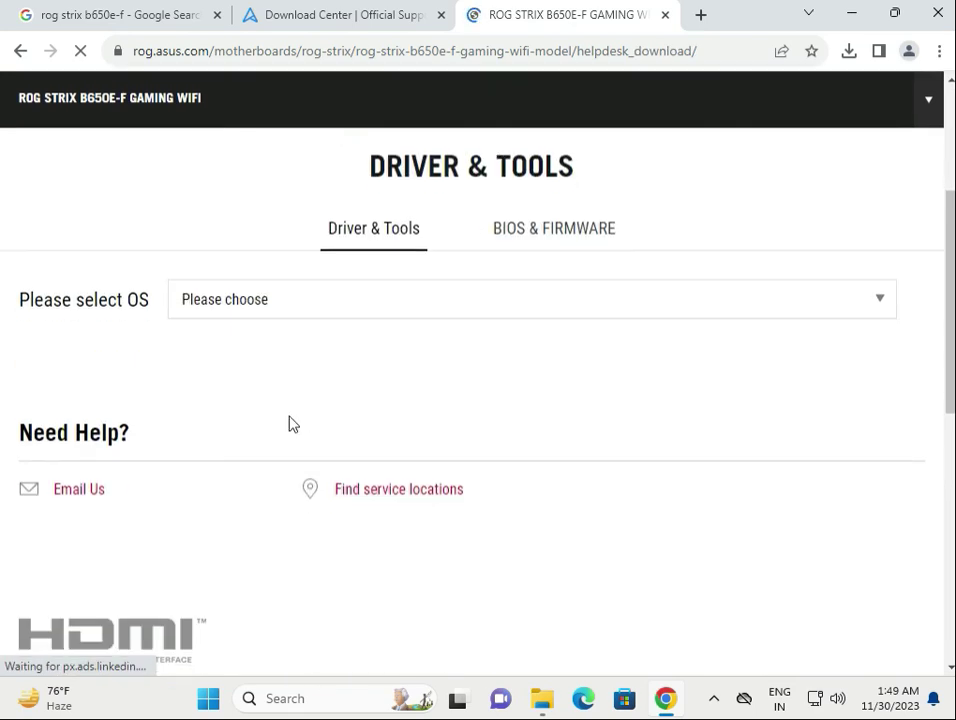
Step: Choose Windows 11 64-bit and browse the LAN, wireless, audio, VGA and Bluetooth drivers
left_click(532, 300)
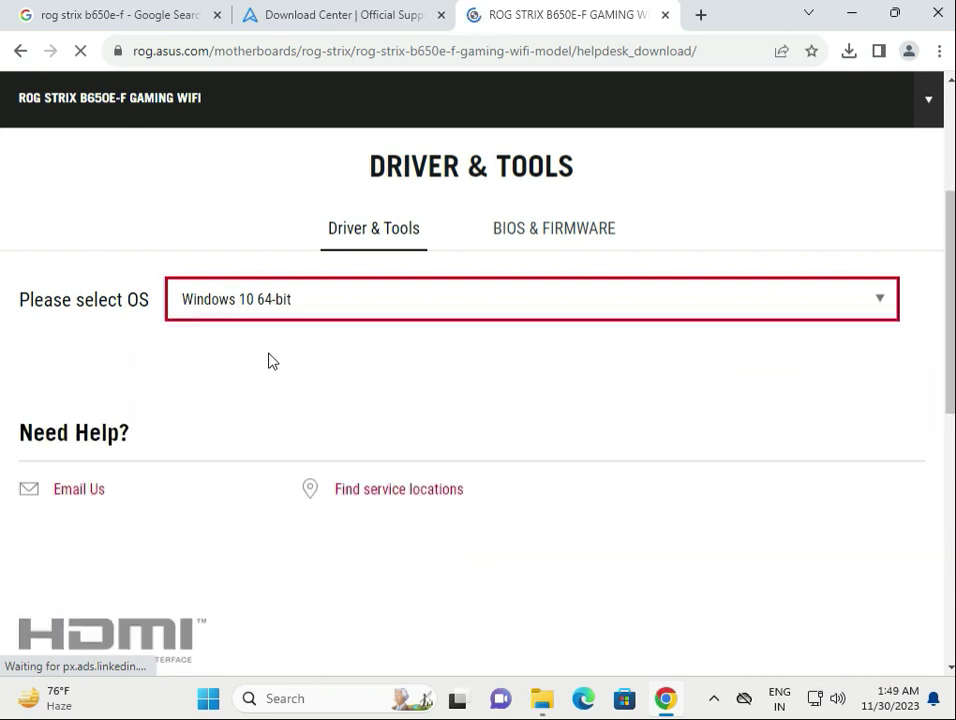
left_click(532, 298)
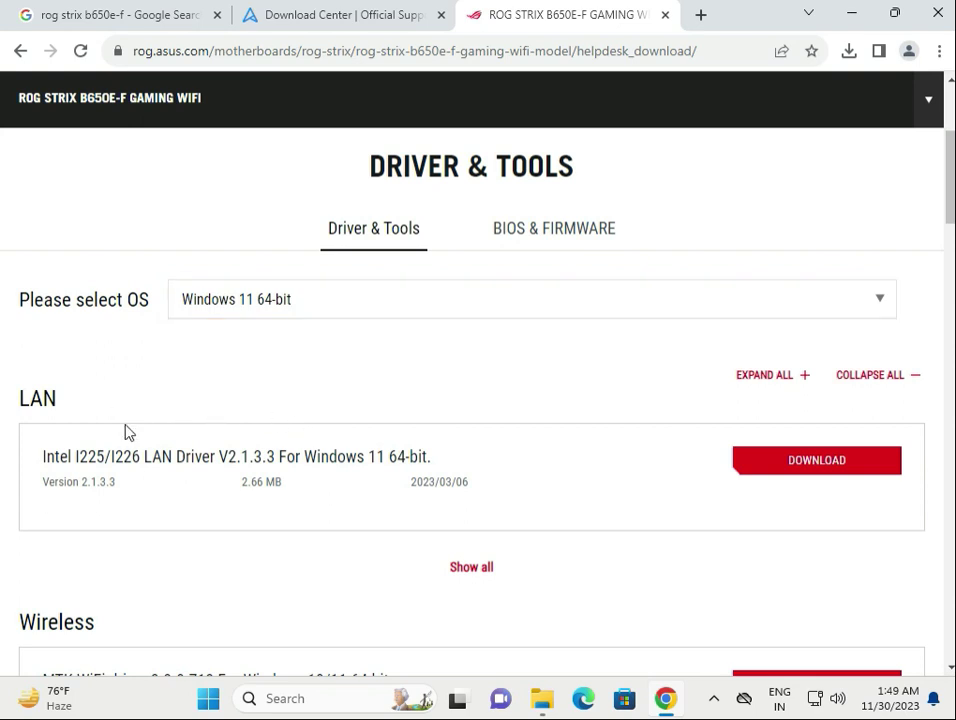
scroll("down", 3)
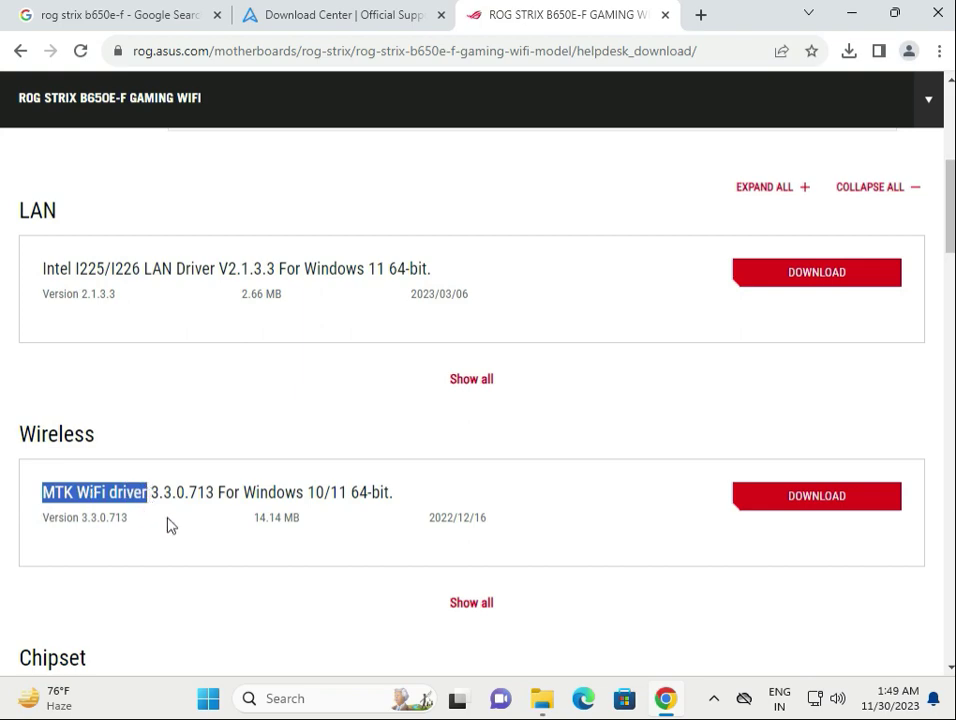
scroll("down", 3)
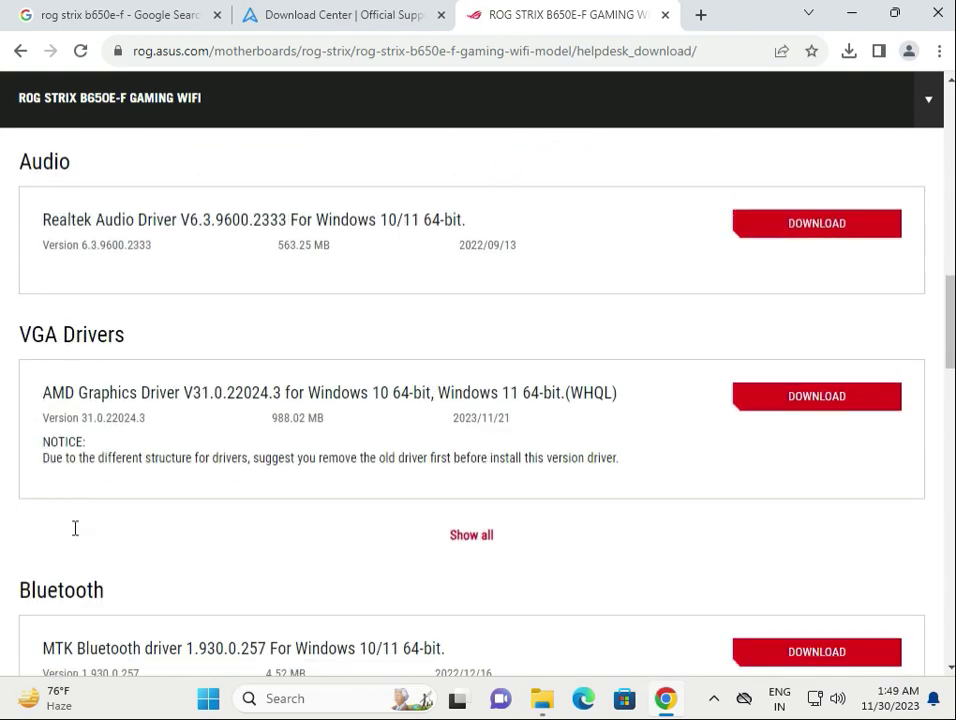
scroll("up", 3)
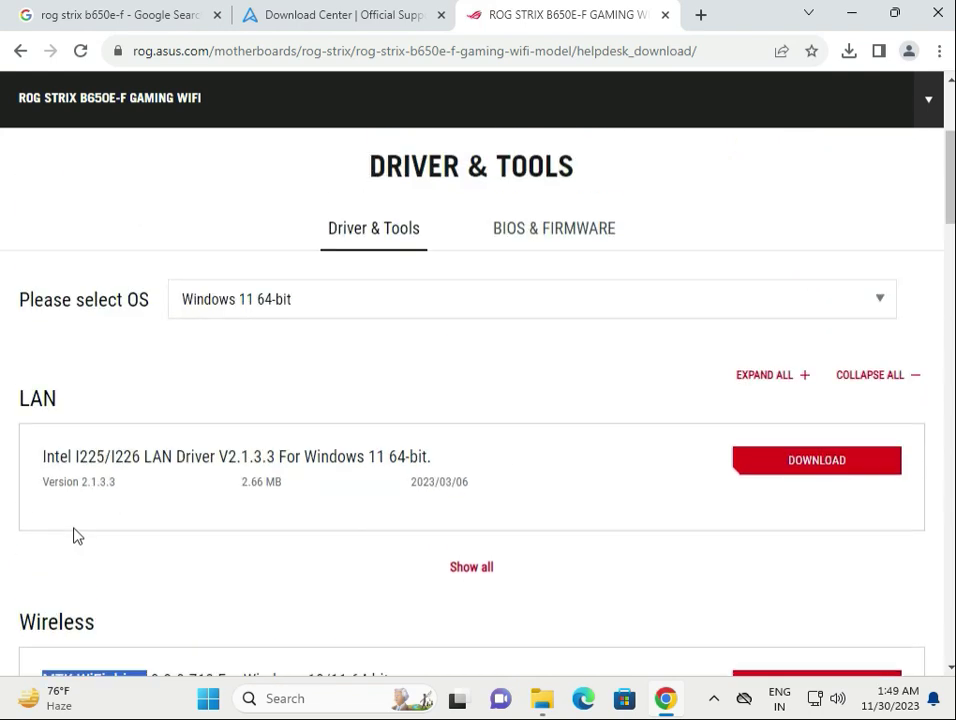
mouse_move(788, 572)
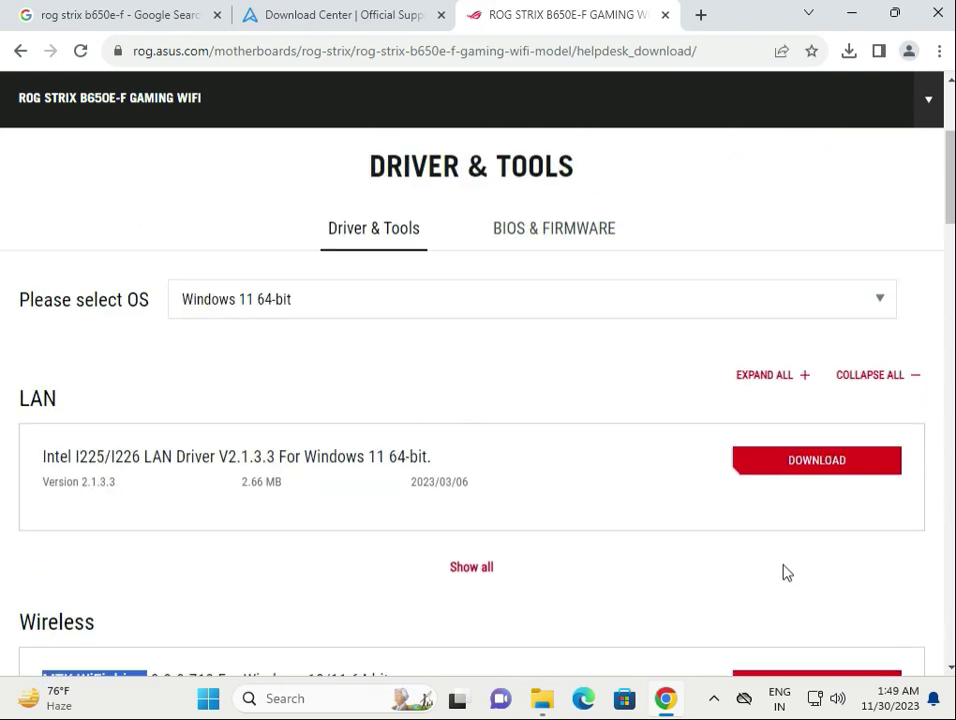
mouse_move(812, 504)
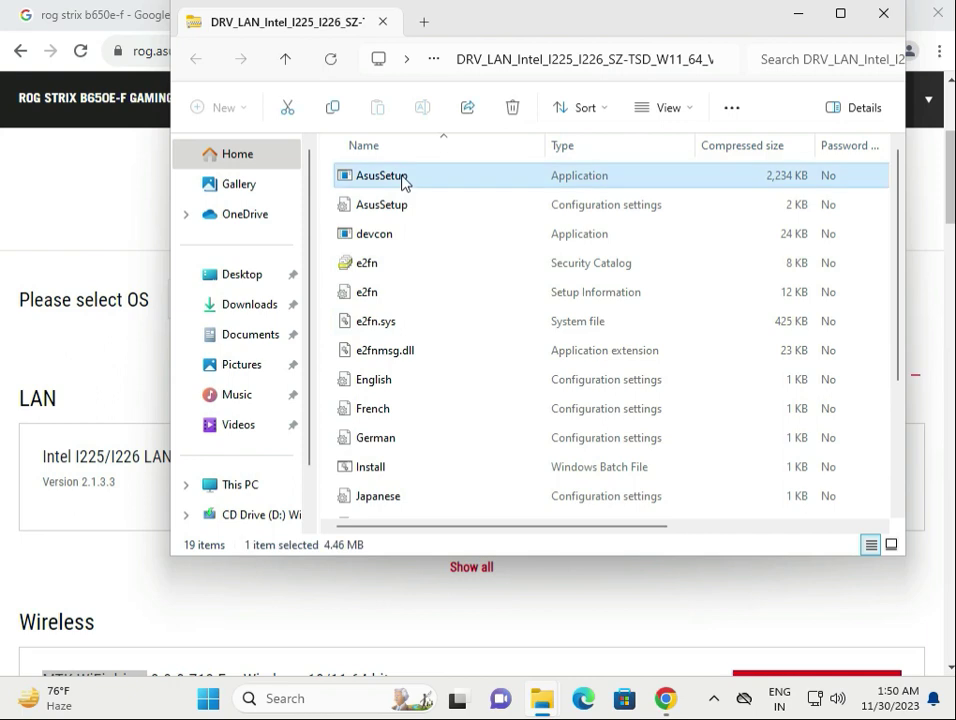
double_click(380, 176)
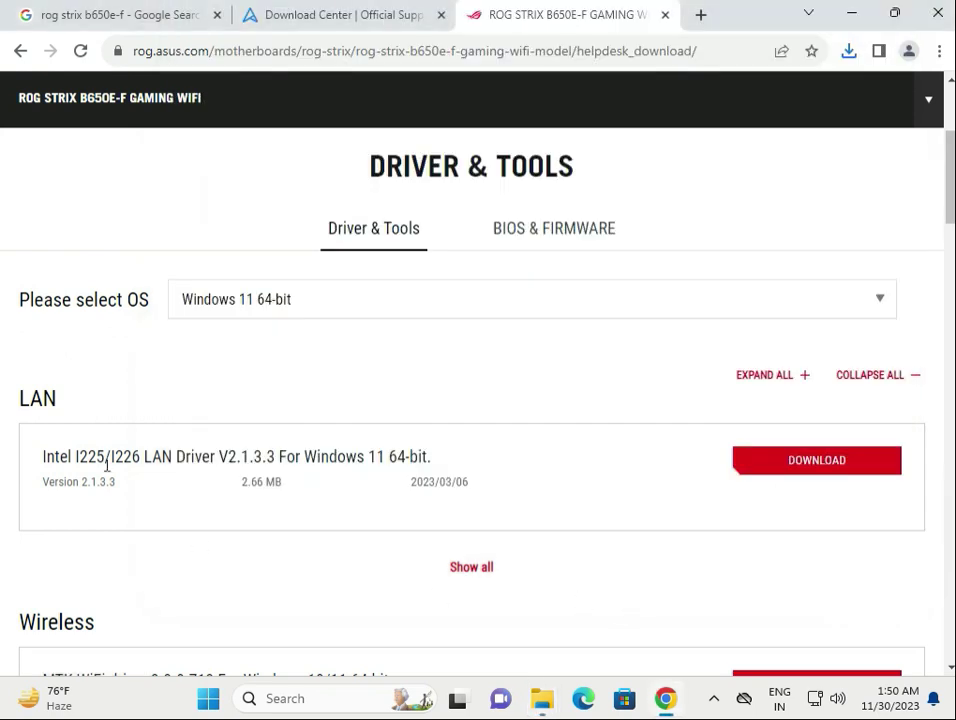
Step: Download the MTK WiFi driver 3.3.0.713 zip and confirm it finished in Downloads
scroll("down", 3)
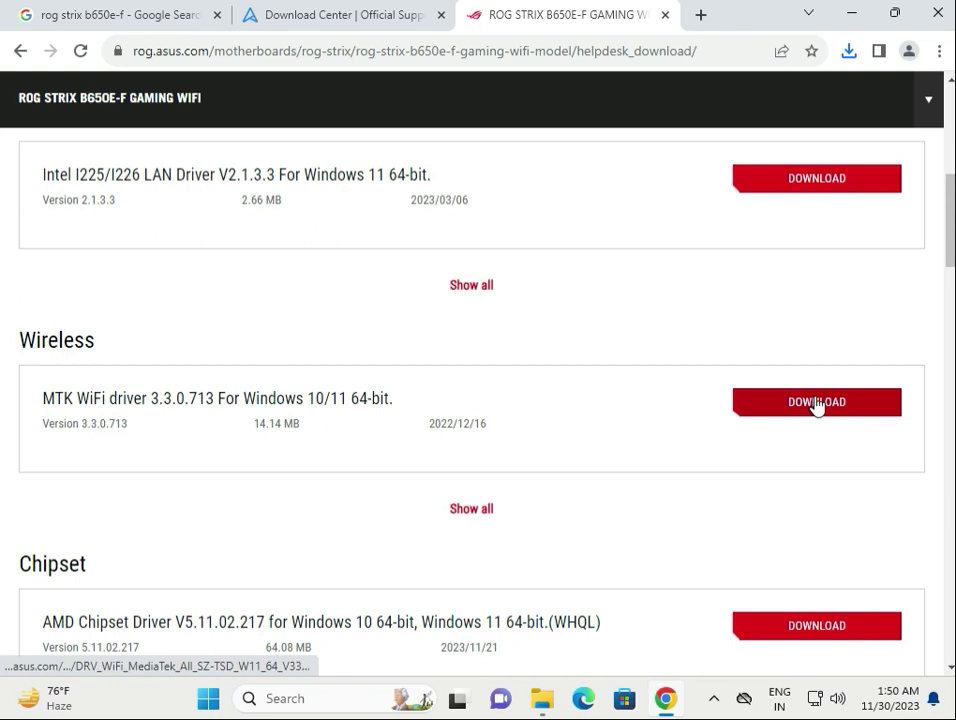
scroll("down", 3)
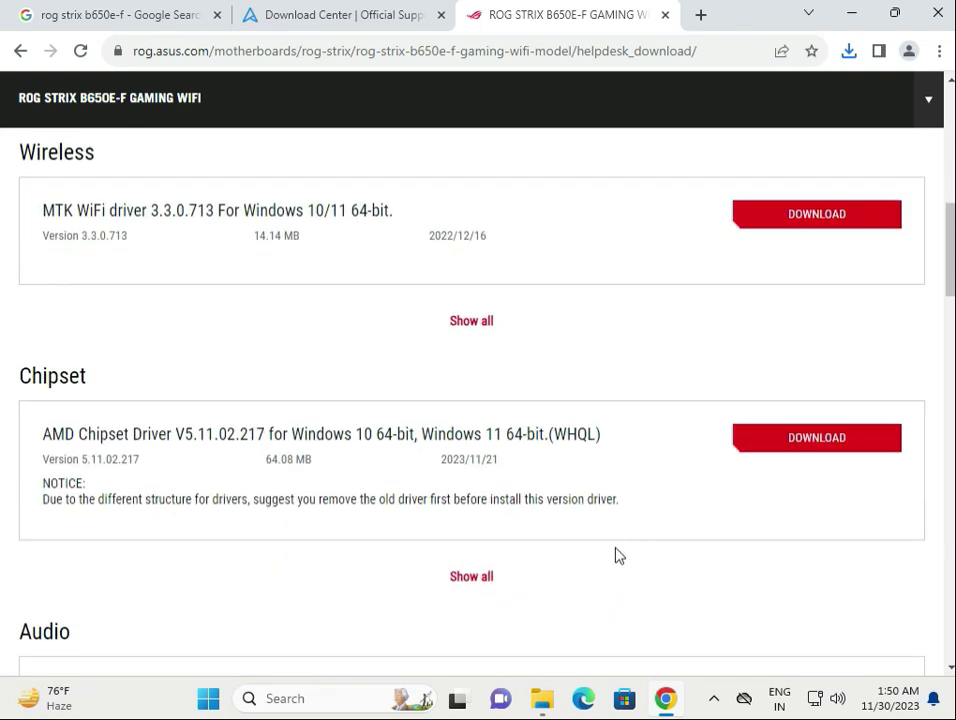
mouse_move(616, 498)
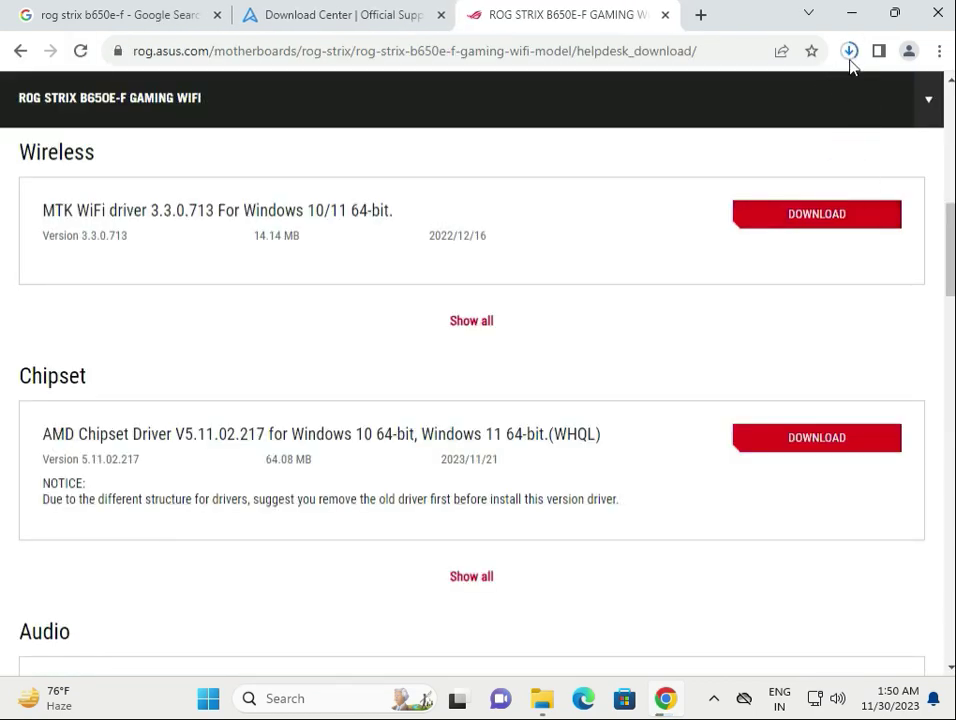
mouse_move(848, 52)
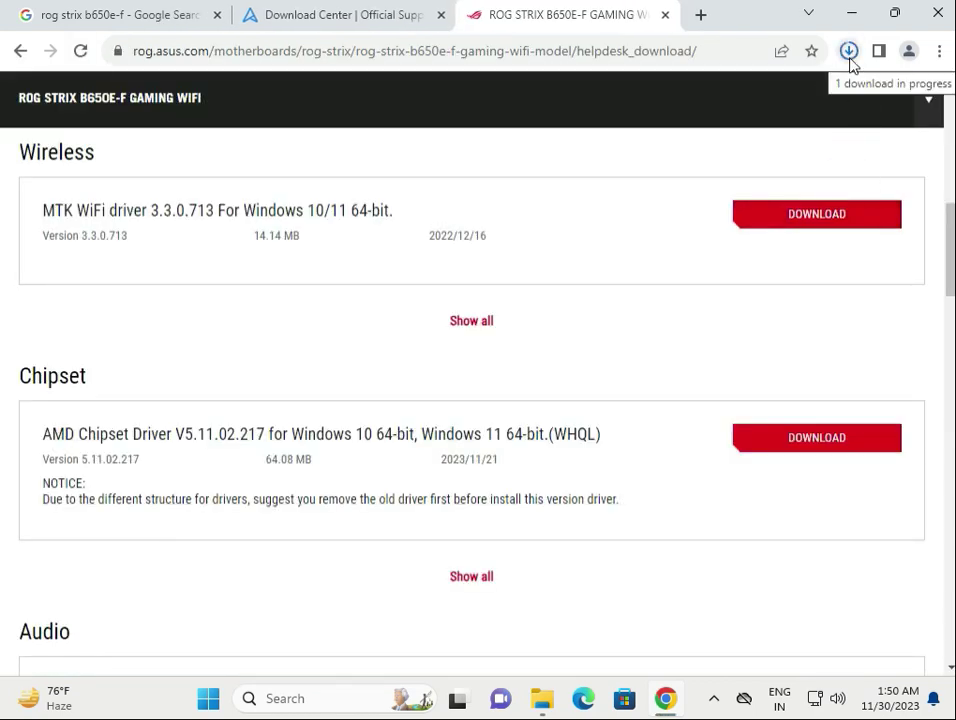
left_click(848, 52)
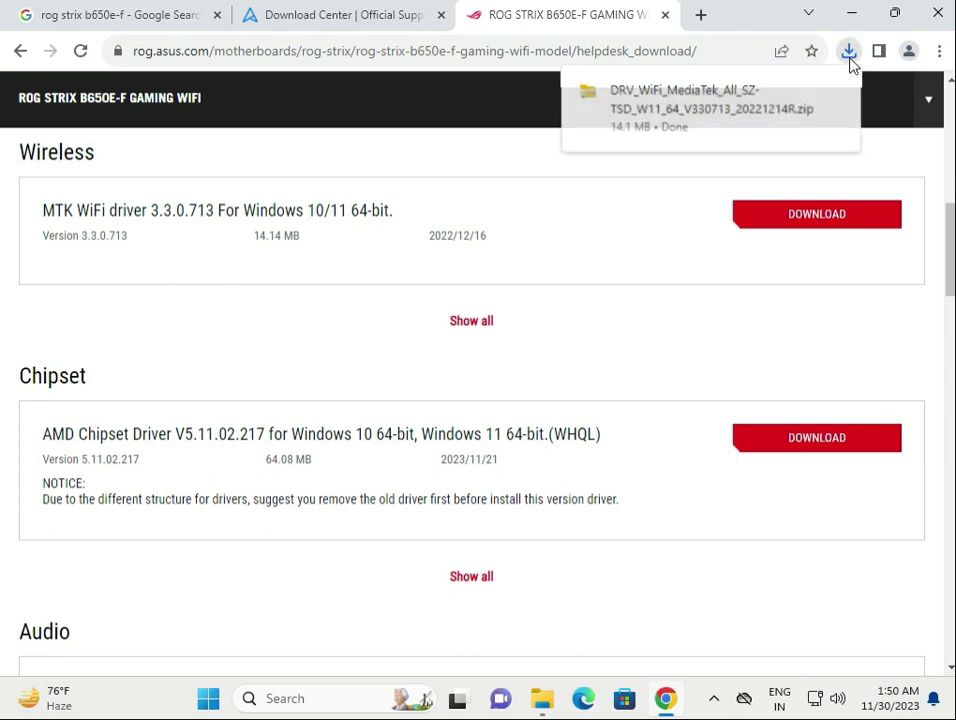
mouse_move(684, 110)
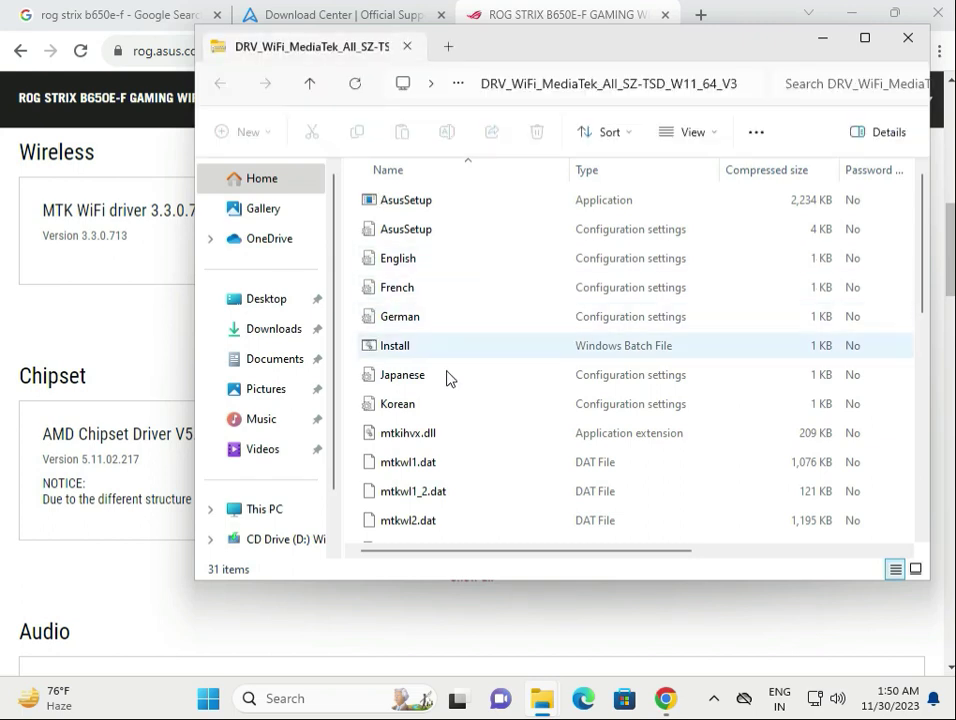
Step: Browse the WiFi driver package's 31 files and select the AsusSetup application
scroll("down", 3)
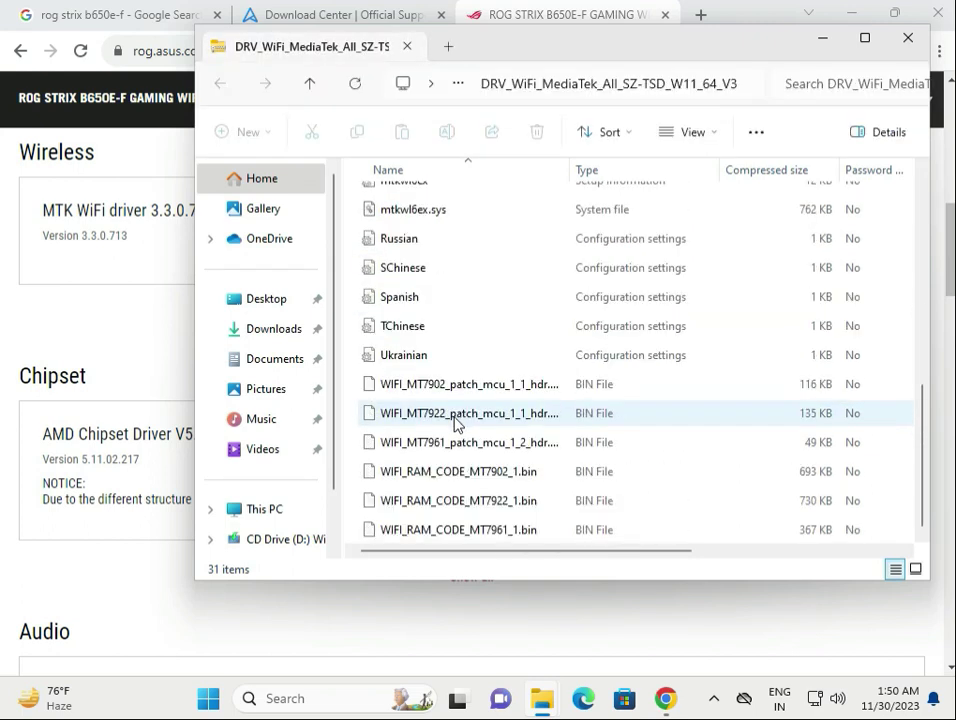
scroll("up", 3)
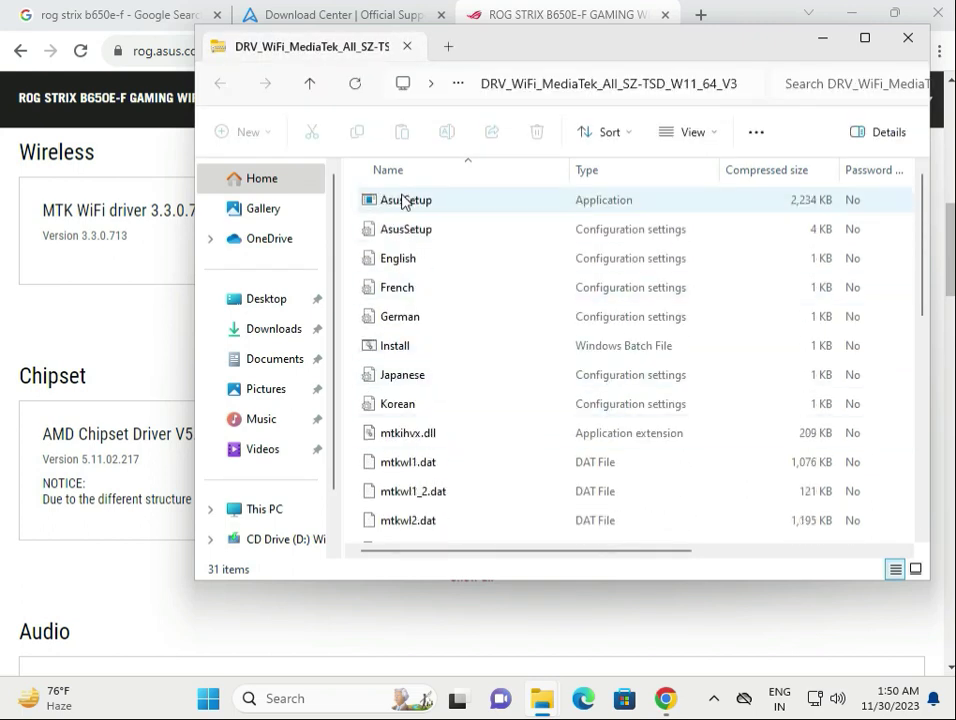
left_click(404, 200)
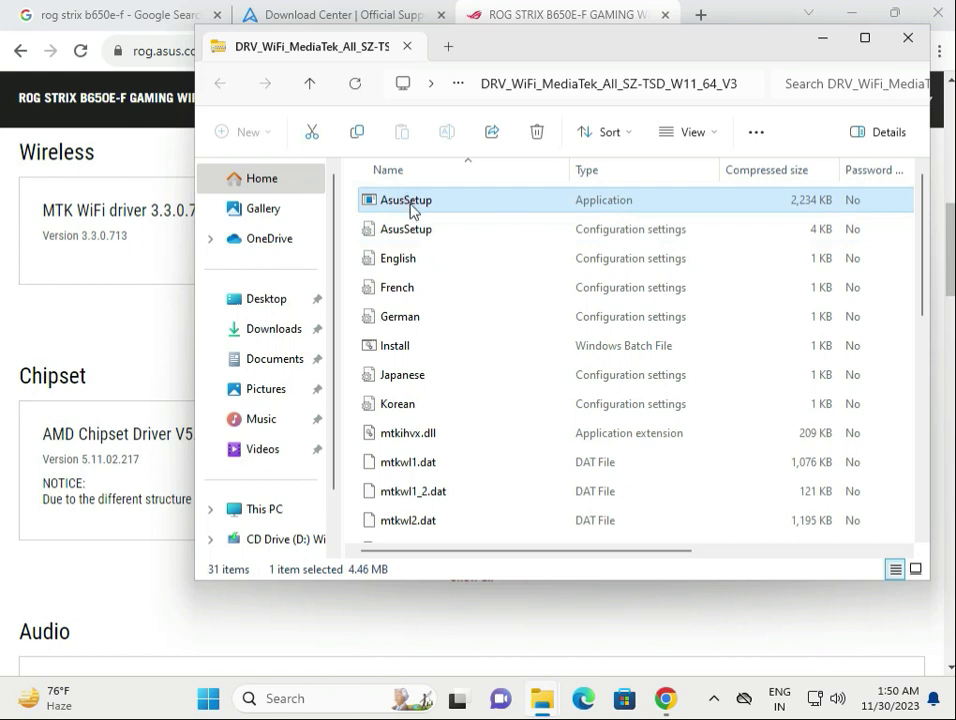